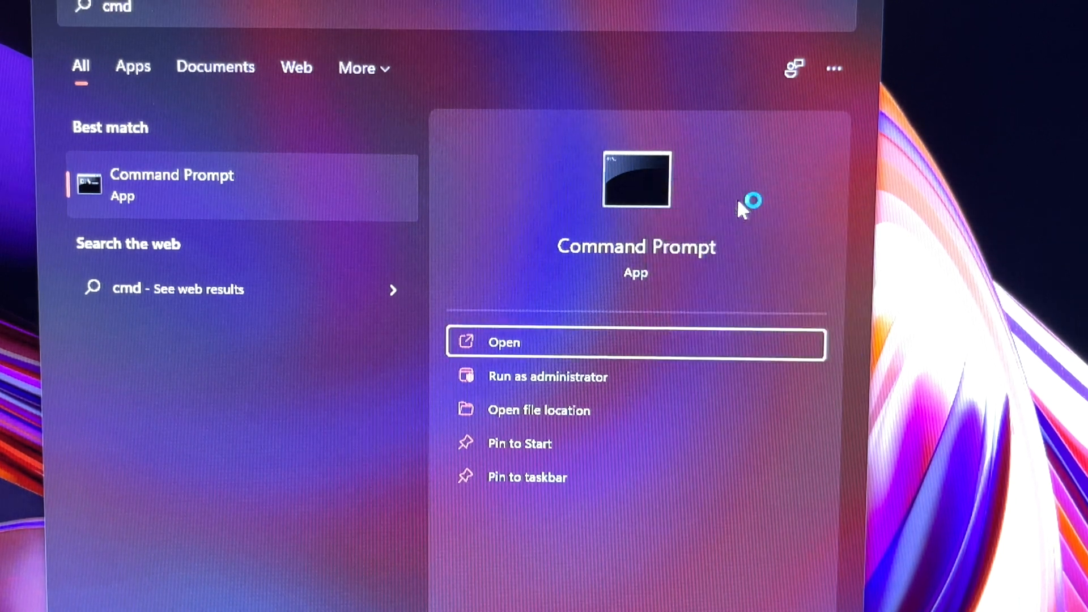
Run Command Prompt as administrator from the Start search results for cmd.
left_click(548, 376)
type("net u")
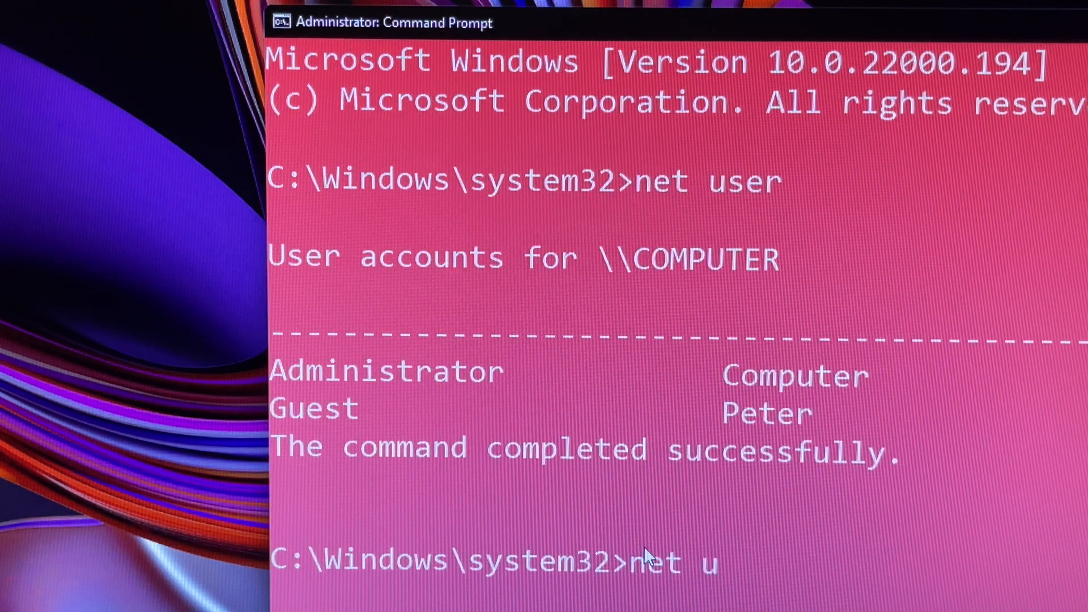
Run net user peter to show the account's details and last logon time.
type("ser peter")
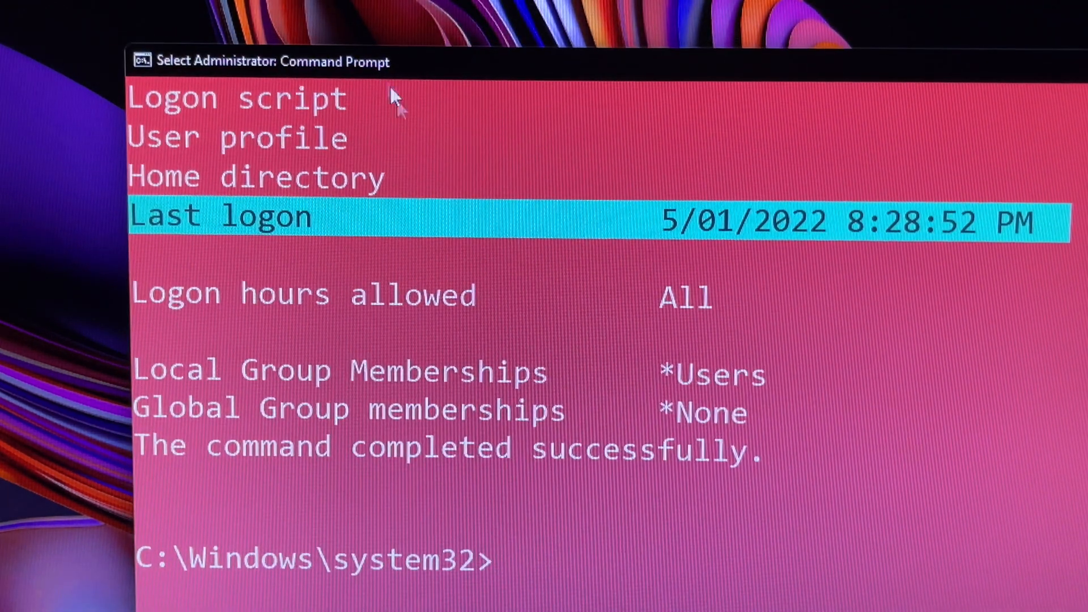
mouse_move(646, 475)
type("net user")
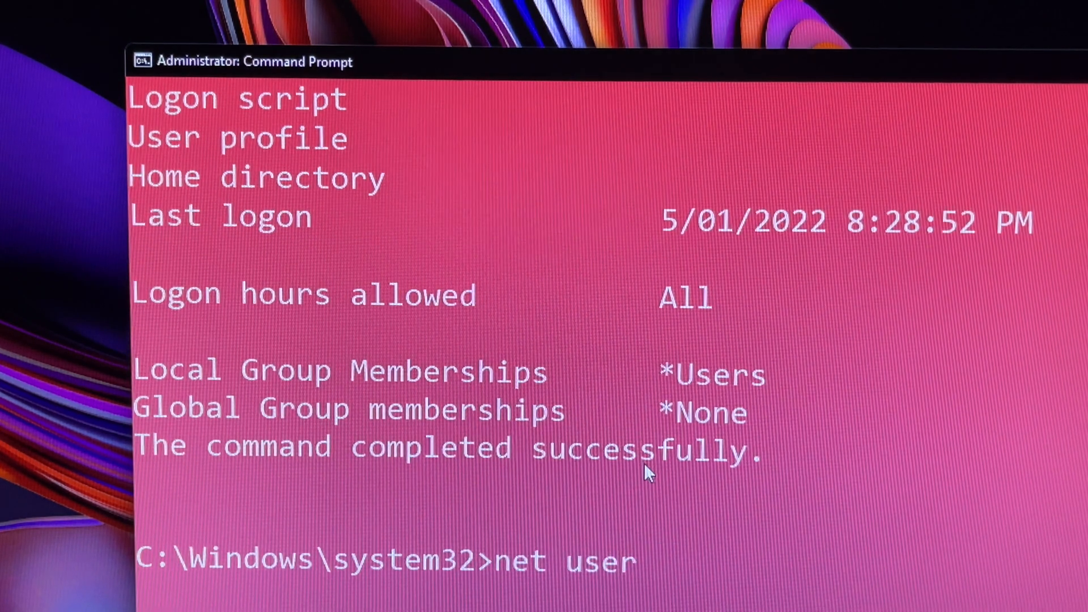
Type net user peter piped into findstr with an opening quote.
type("peter |findstr")
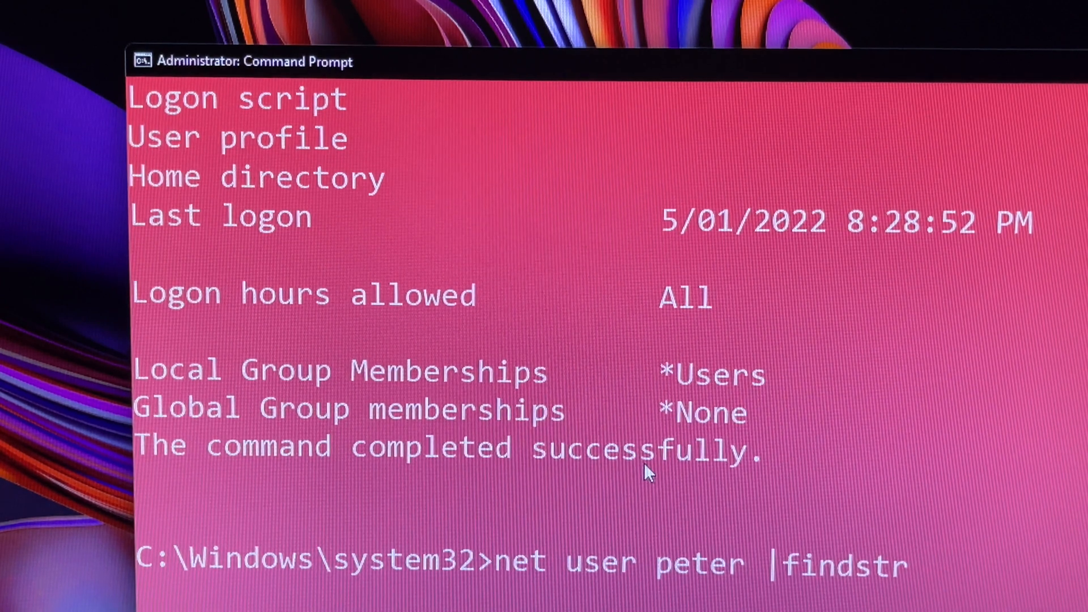
type("\"")
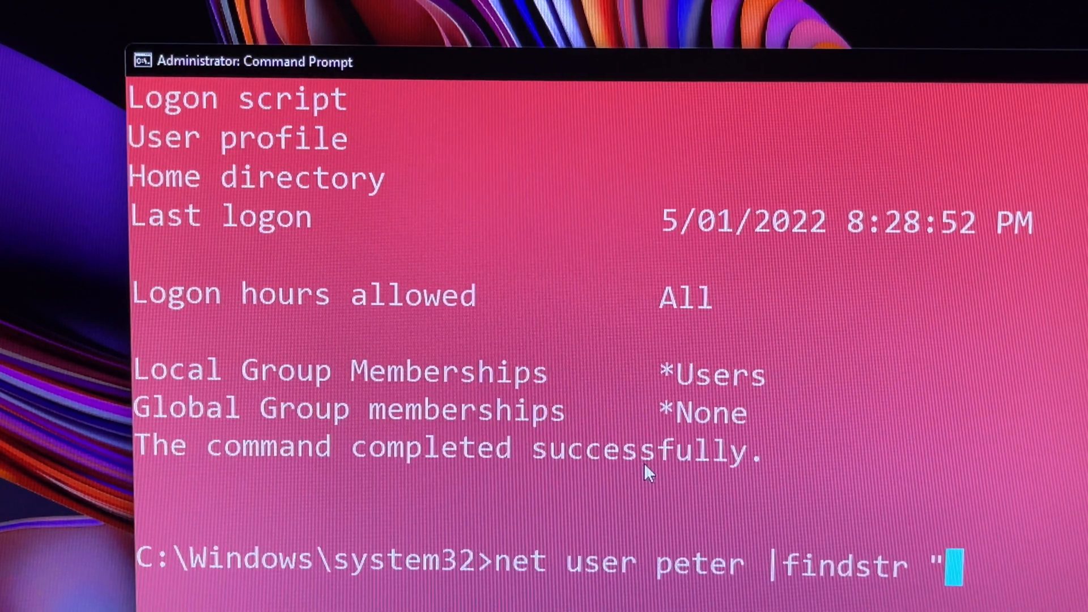